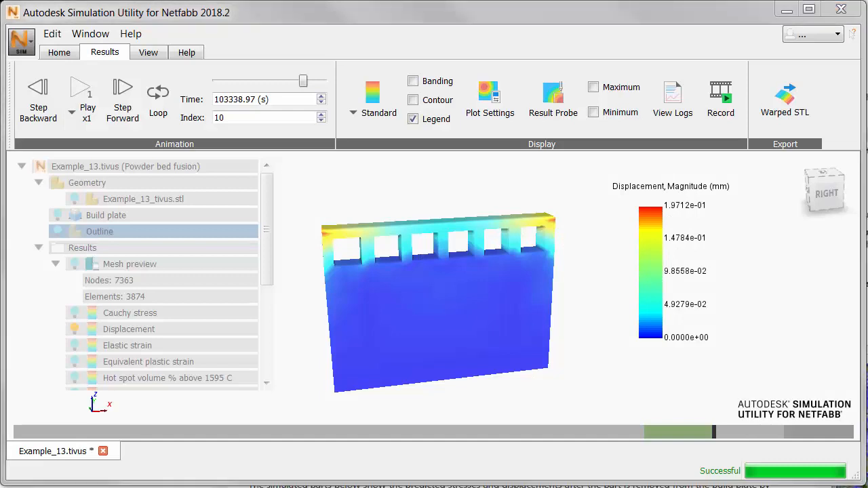
mouse_move(673, 166)
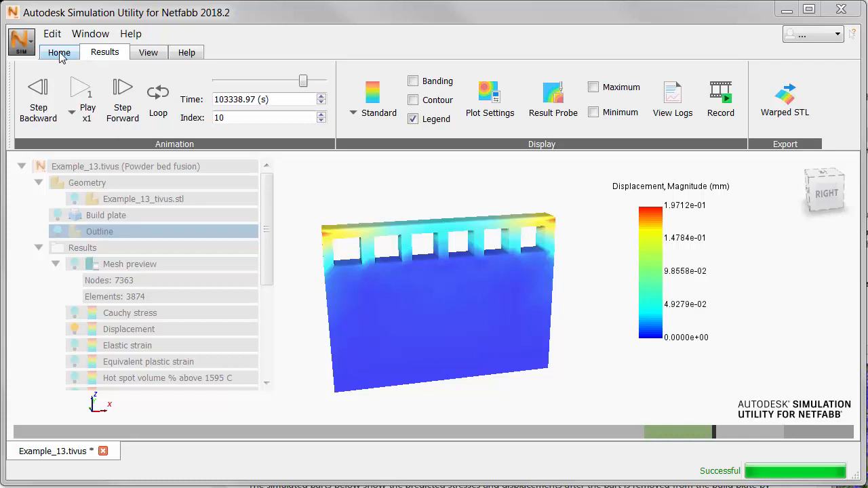
- Show the project setup and analysis commands via the Home ribbon
left_click(59, 53)
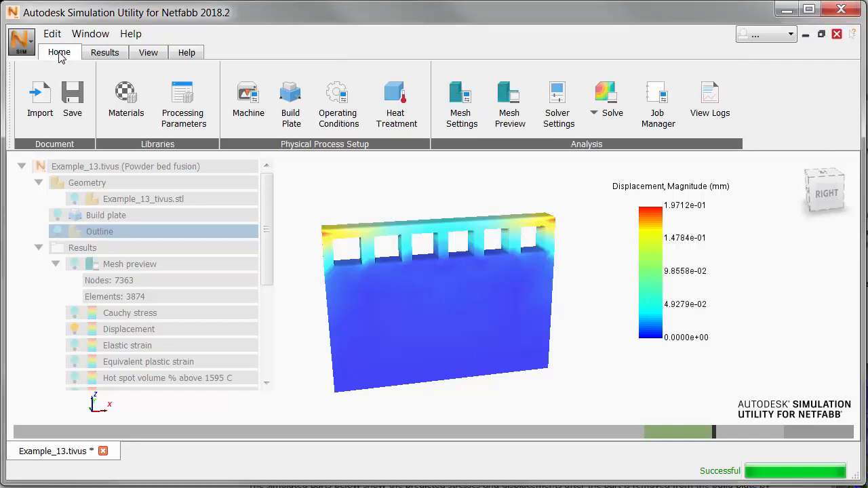
mouse_move(558, 98)
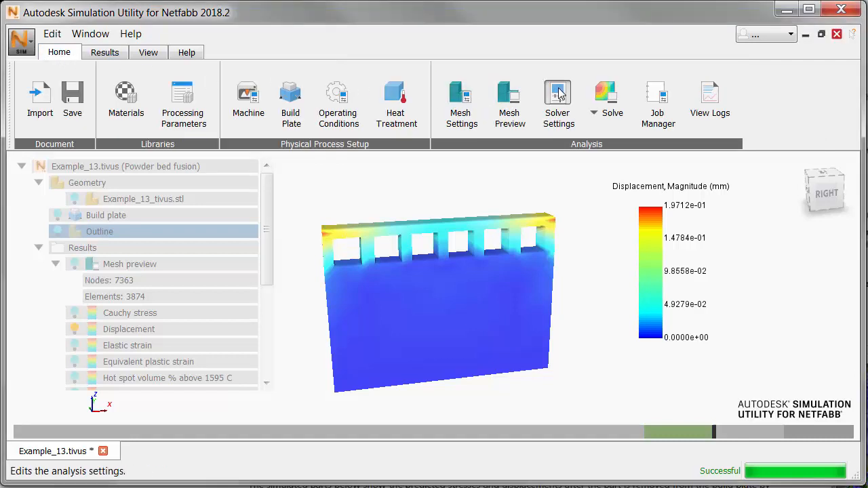
- Turn Structural Plasticity On in Solver Settings results output and confirm
left_click(558, 101)
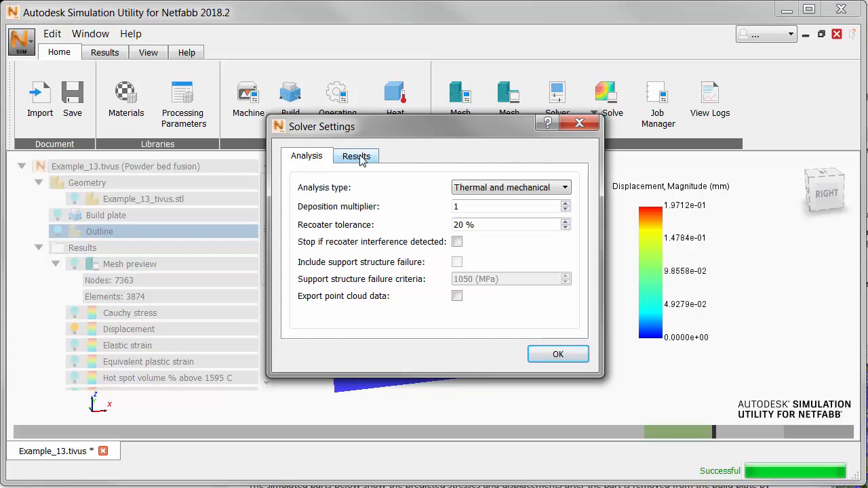
left_click(356, 155)
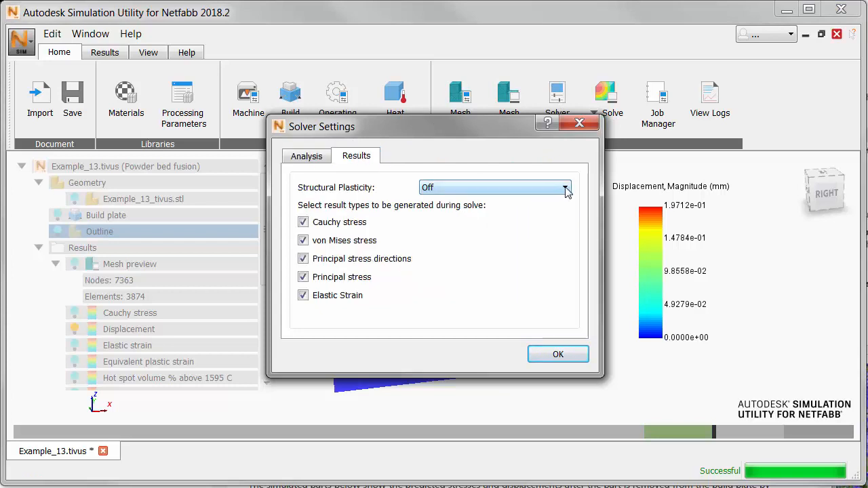
left_click(563, 188)
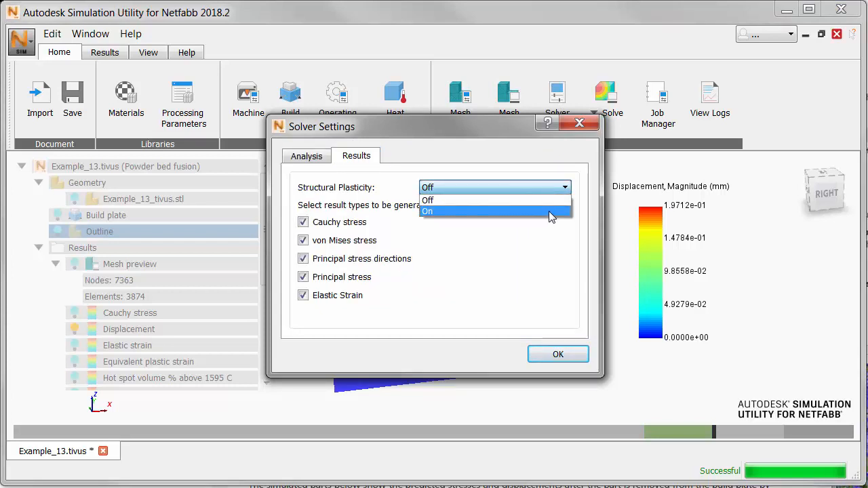
left_click(427, 211)
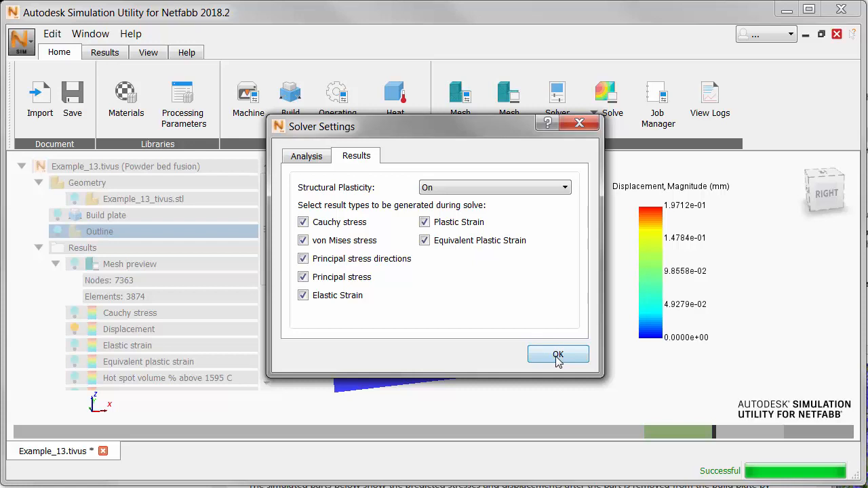
left_click(558, 354)
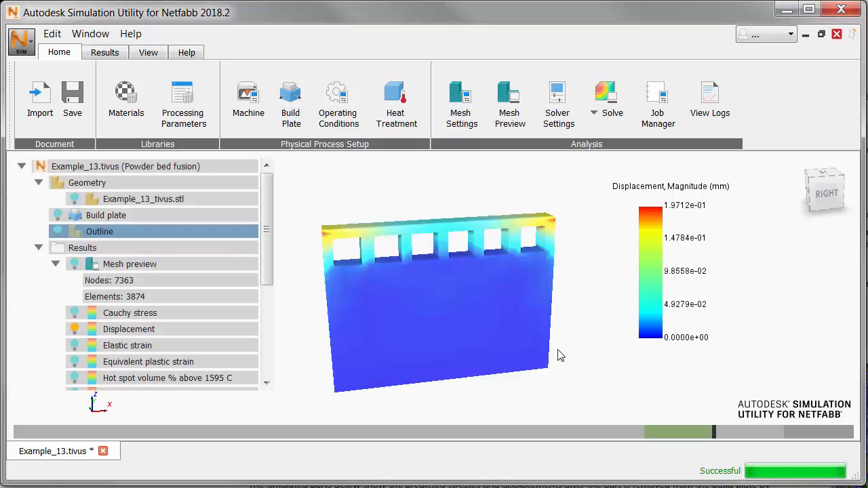
mouse_move(120, 71)
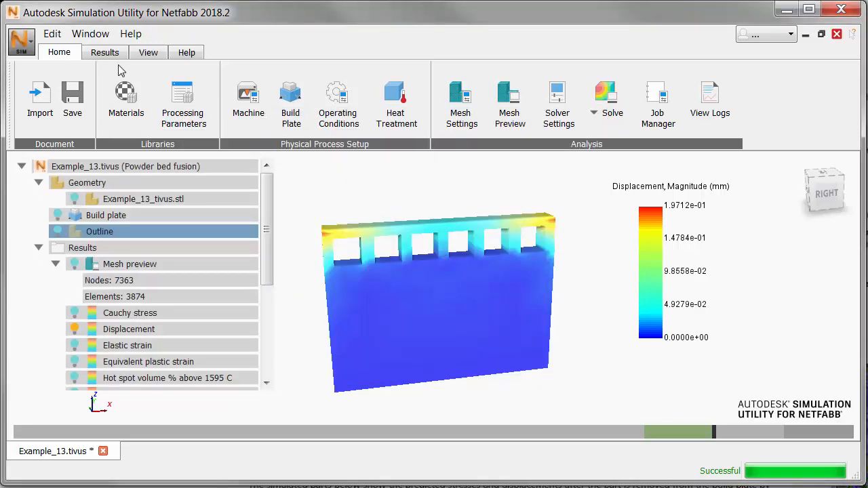
- Display the Cauchy stress XX result with MPa legend on the part
left_click(105, 52)
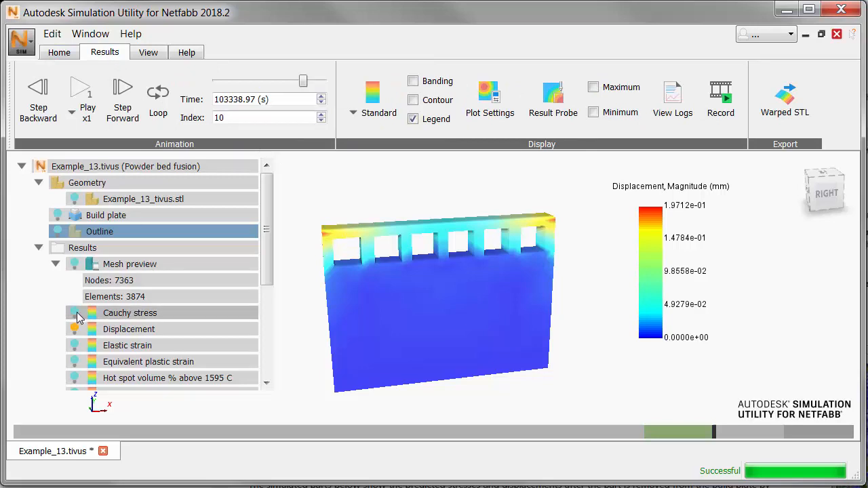
left_click(130, 312)
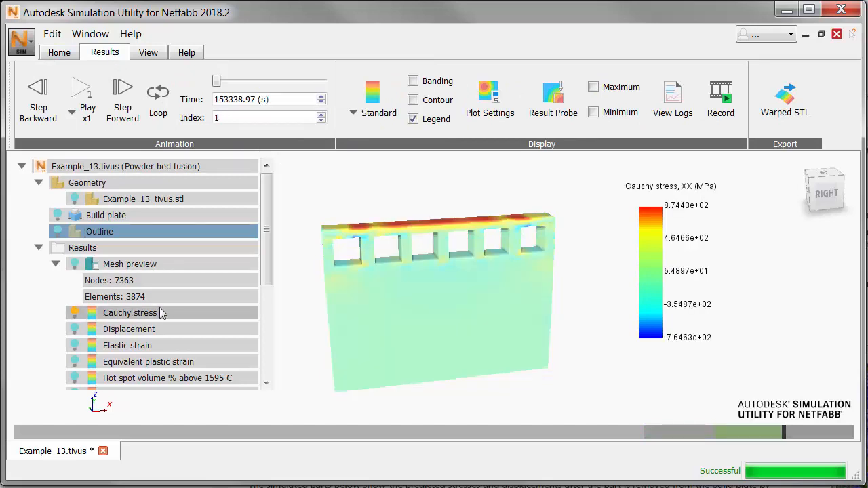